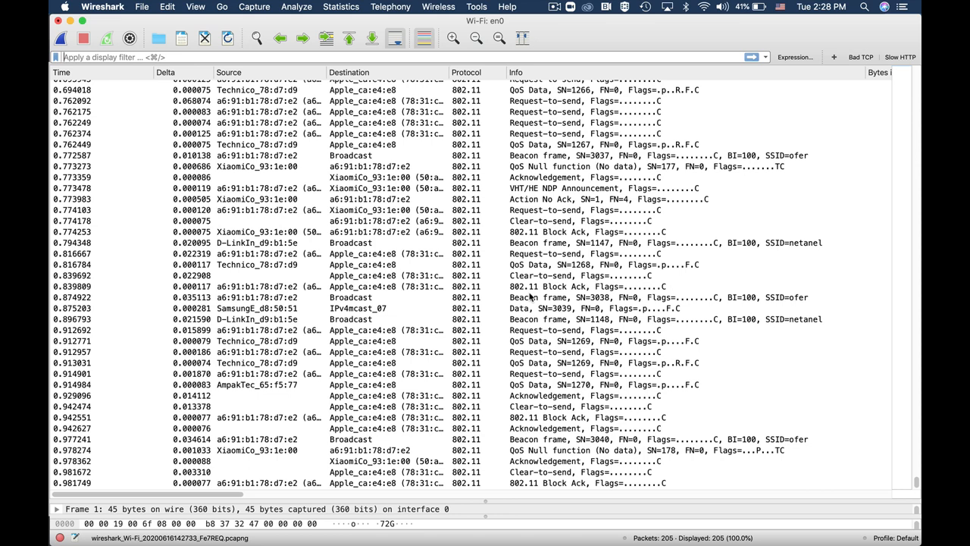
mouse_move(64, 40)
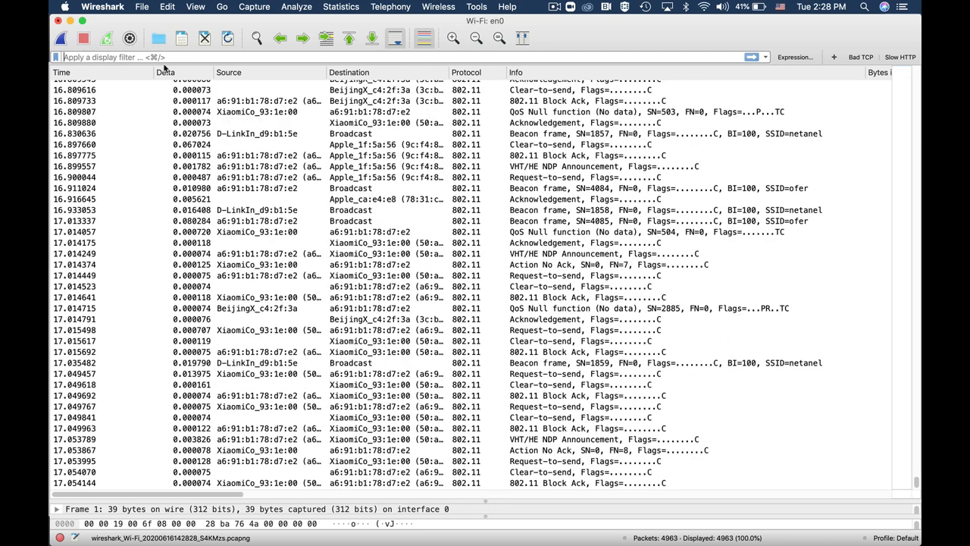
Apply the display filter wlan.fc.type_subtype==4 to show the 25 probe request frames.
type("wlan.fc.type_subtype==4")
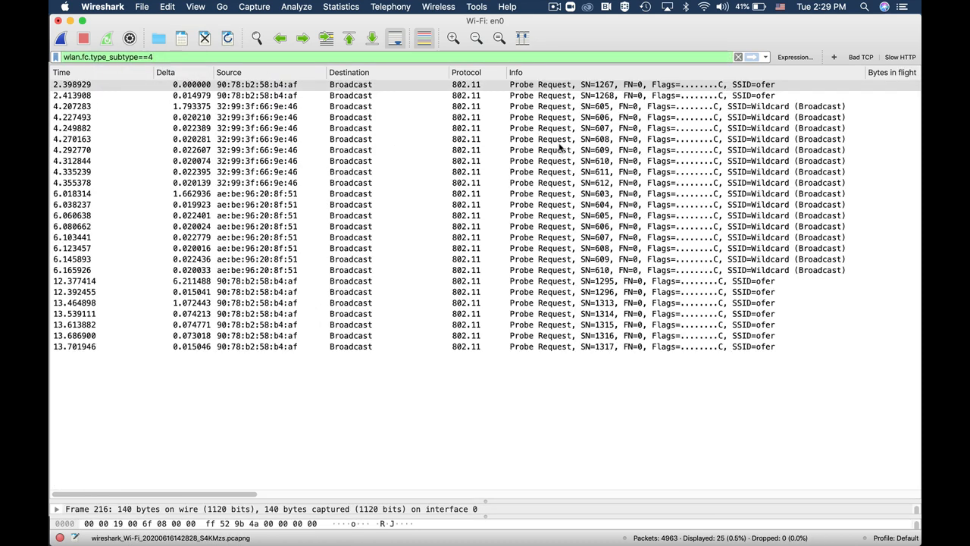
mouse_move(547, 397)
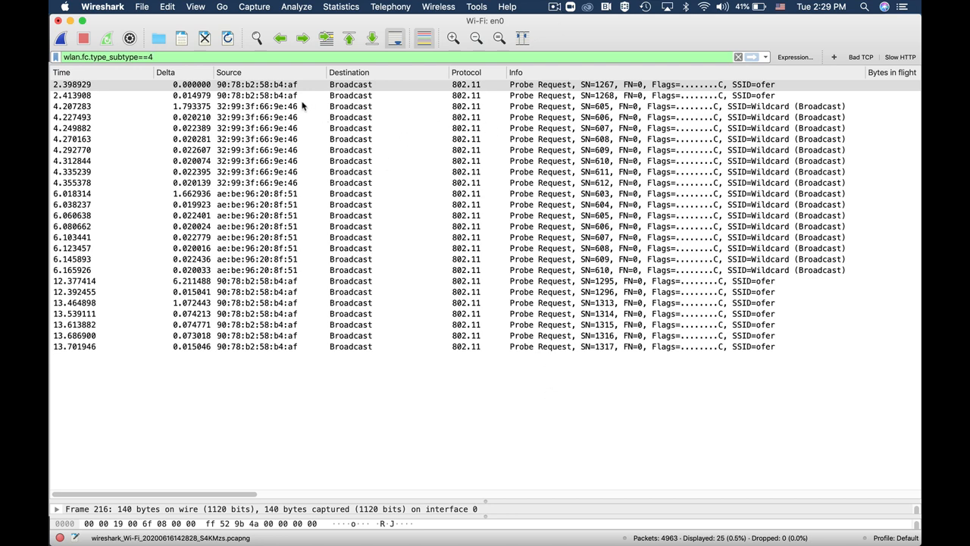
mouse_move(303, 118)
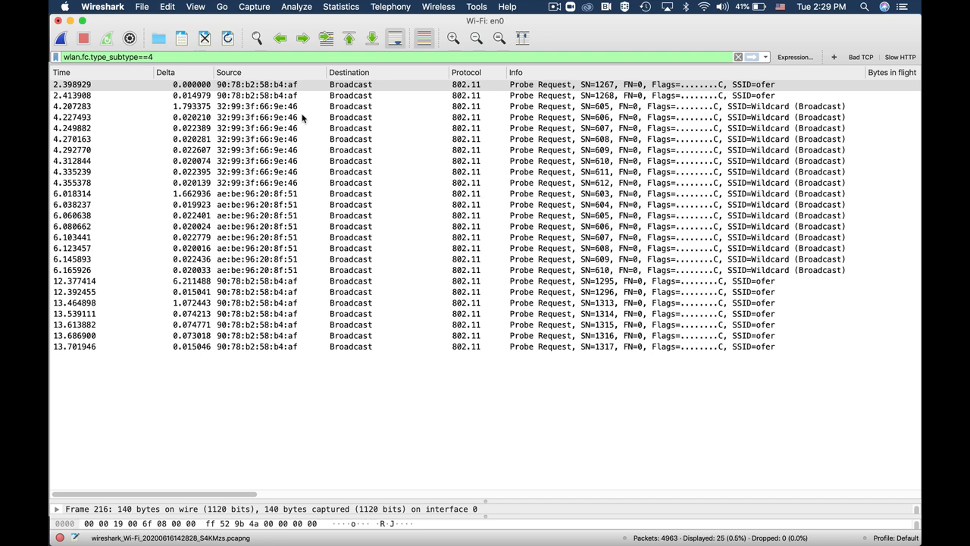
mouse_move(298, 138)
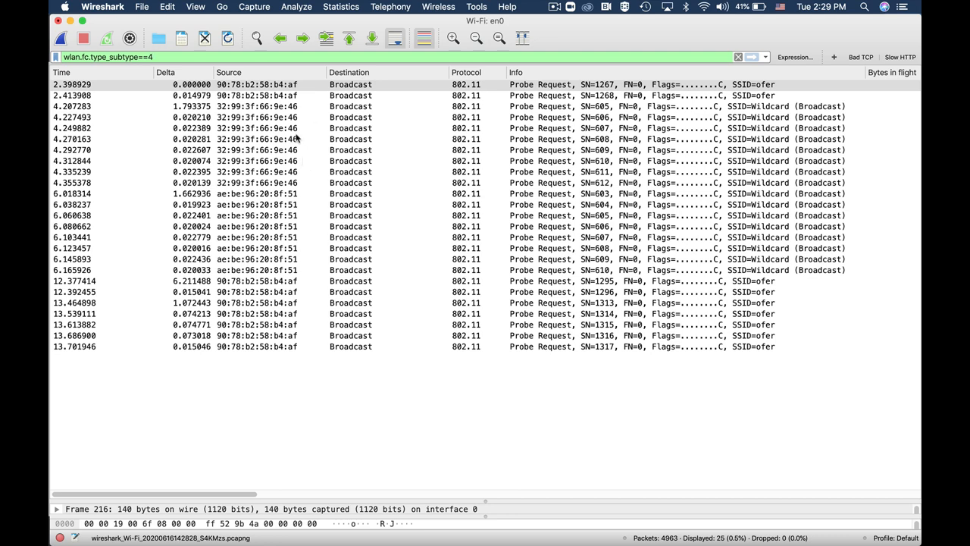
mouse_move(310, 498)
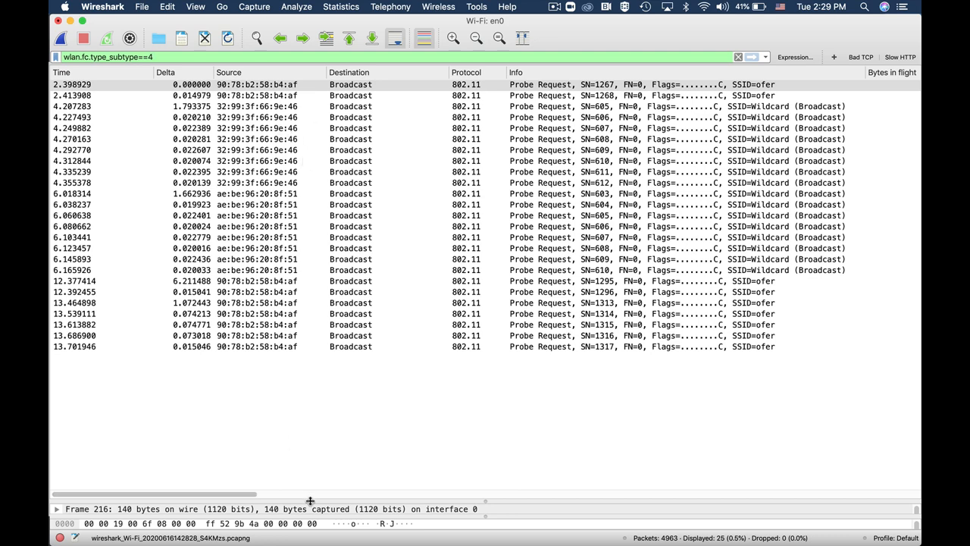
Enlarge the packet details pane to show frame 216's radiotap, radio and WLAN layers.
left_click(98, 84)
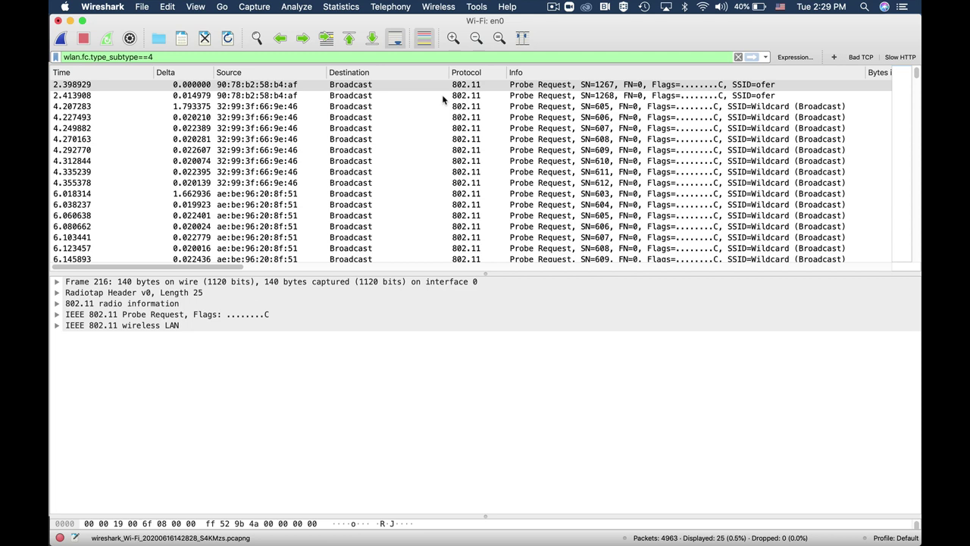
mouse_move(471, 95)
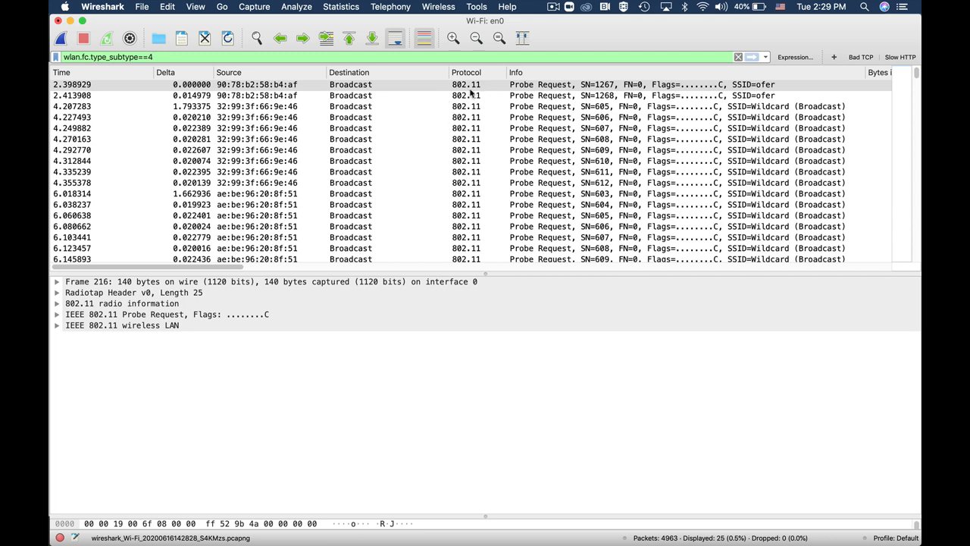
mouse_move(343, 303)
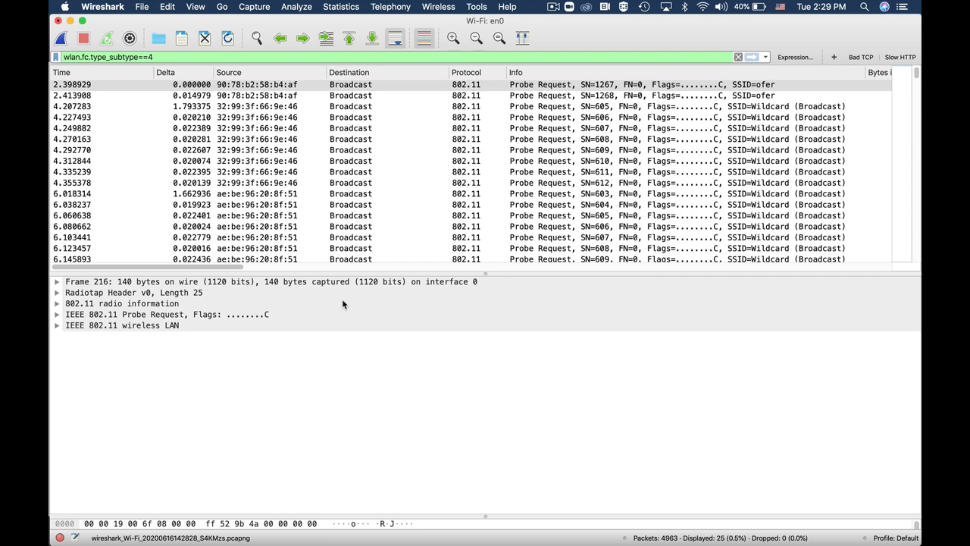
mouse_move(727, 94)
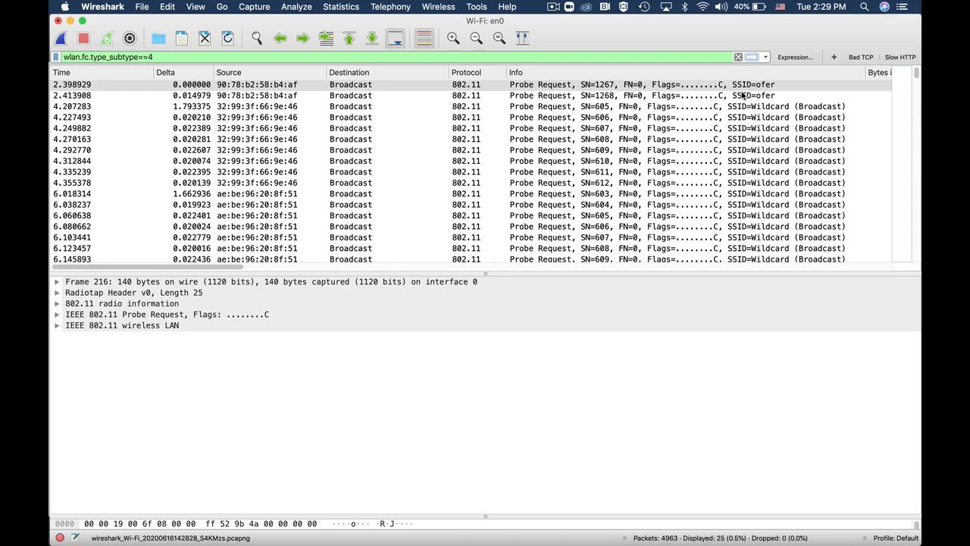
mouse_move(753, 95)
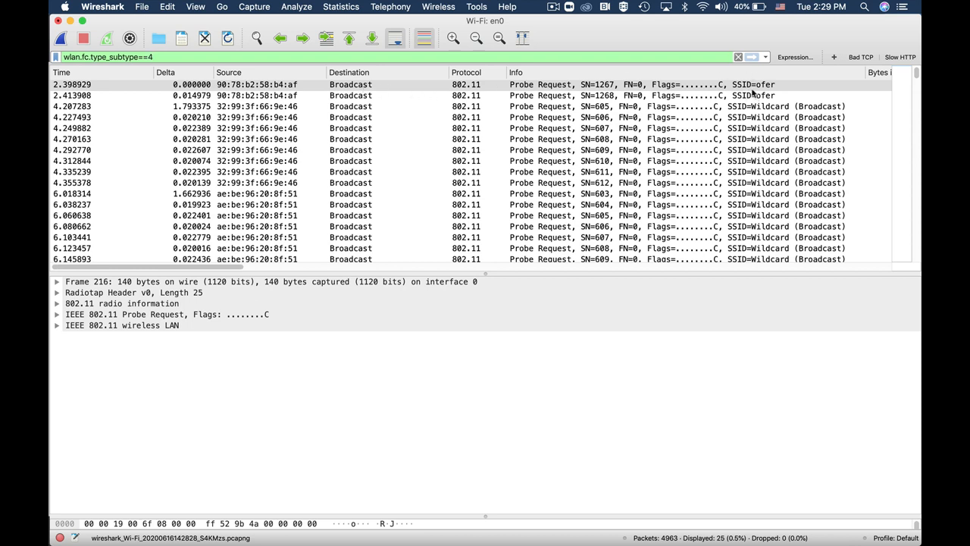
mouse_move(745, 91)
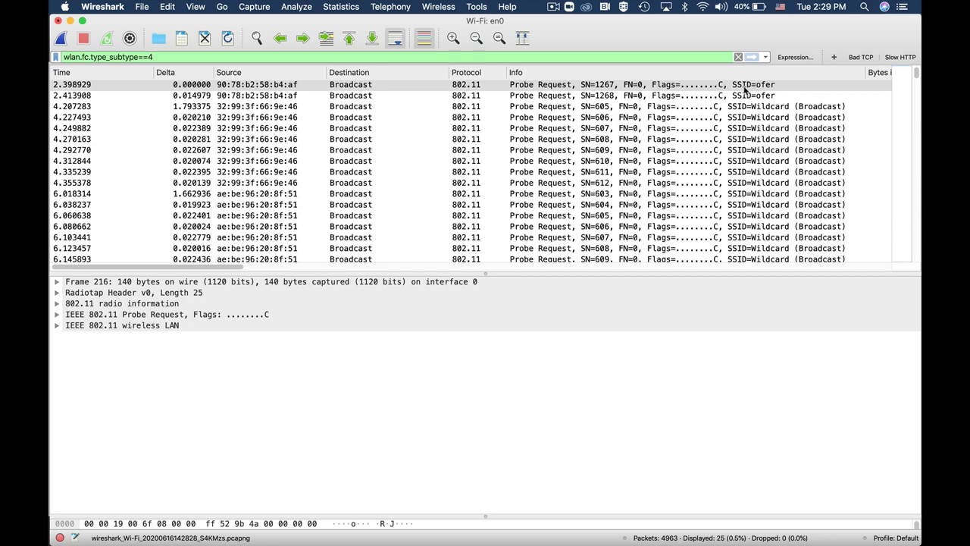
mouse_move(753, 95)
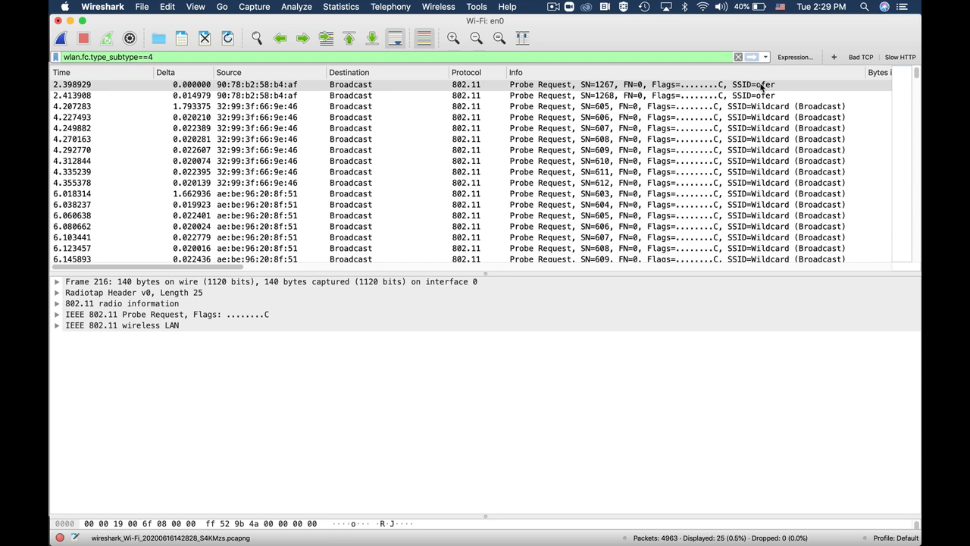
mouse_move(213, 346)
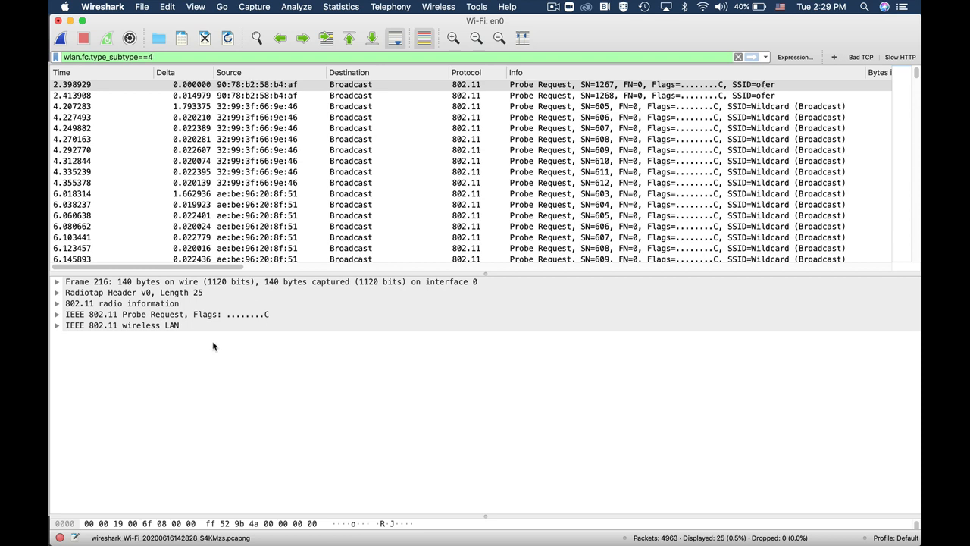
Expand 802.11 radio information and select the Frequency field (channel 48, 5240 MHz).
left_click(55, 303)
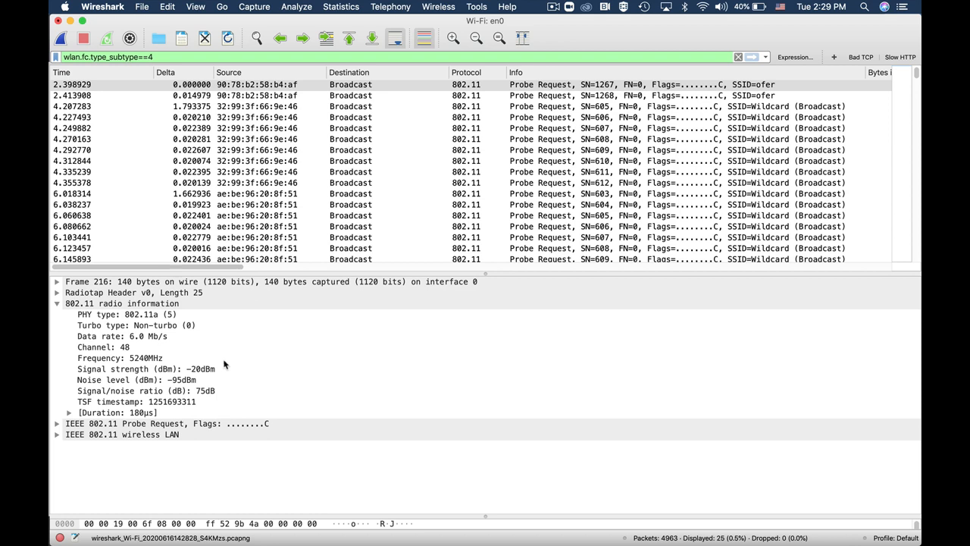
left_click(121, 357)
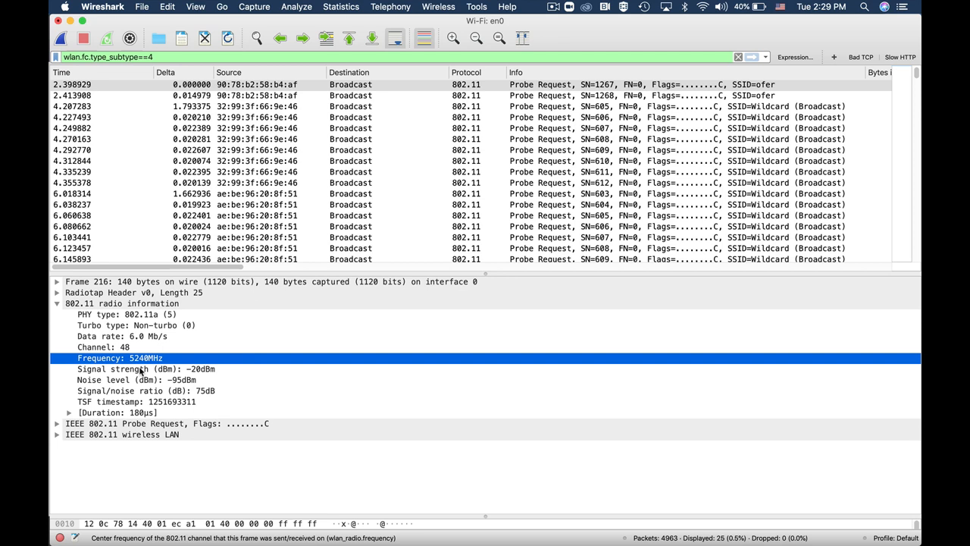
mouse_move(146, 363)
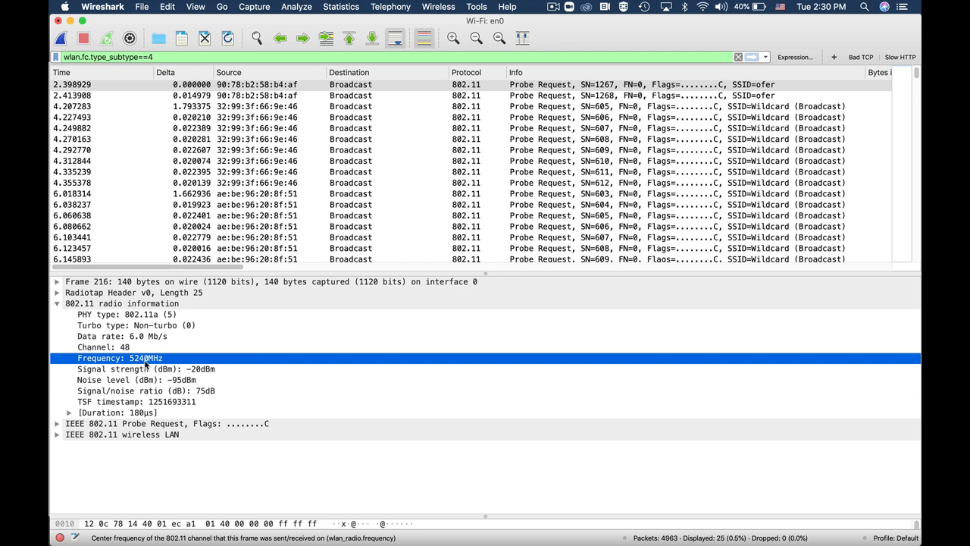
mouse_move(144, 365)
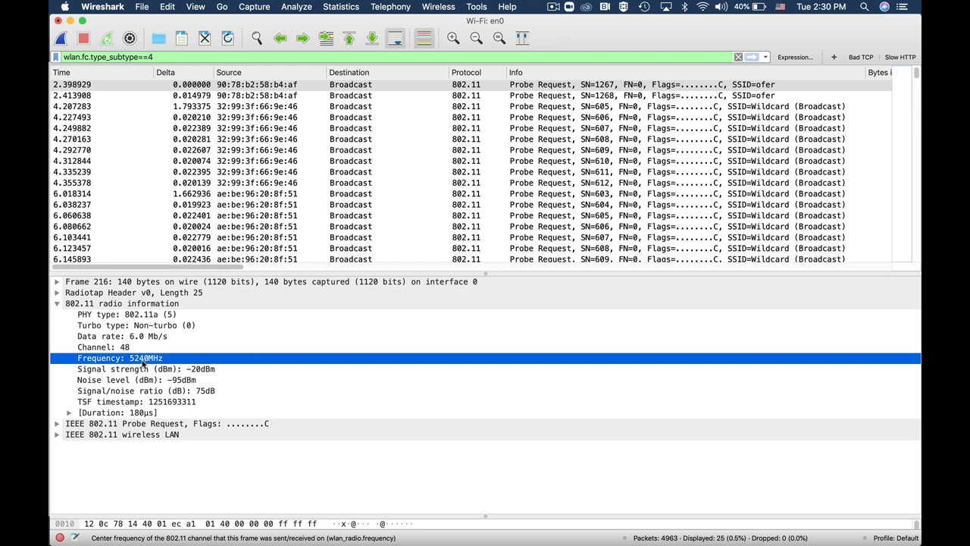
mouse_move(139, 358)
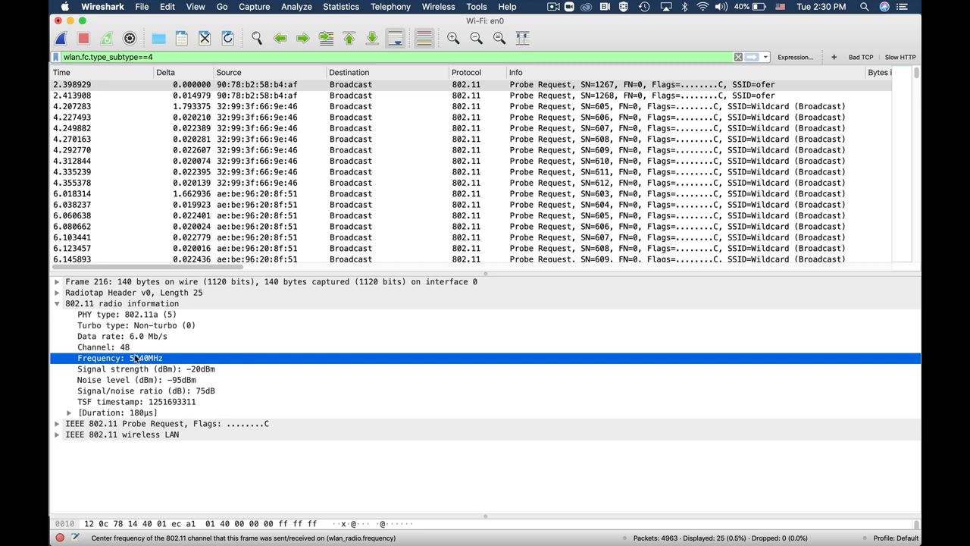